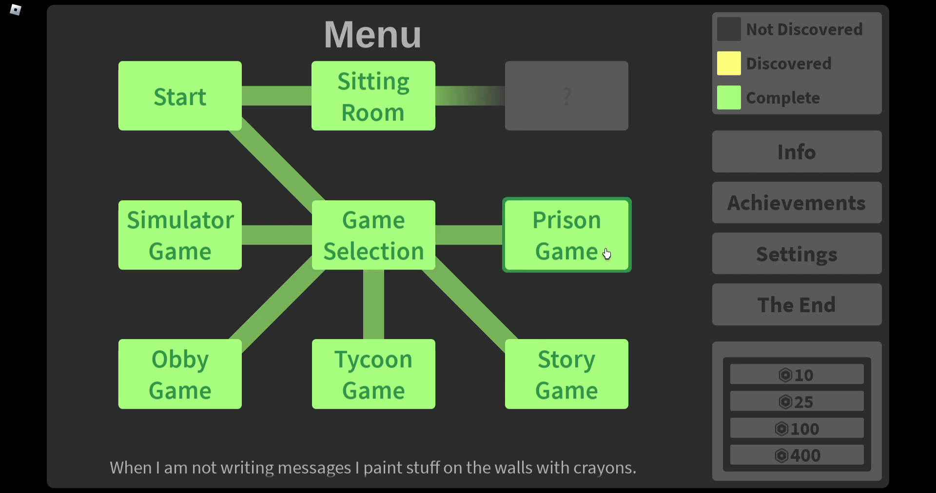
{"action": "mouse_move", "coordinate": [609, 259]}
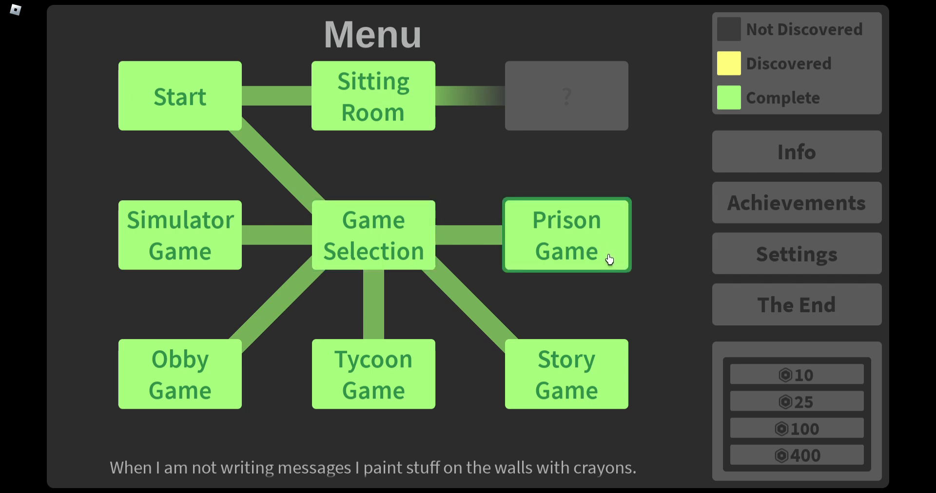
{"action": "mouse_move", "coordinate": [557, 133]}
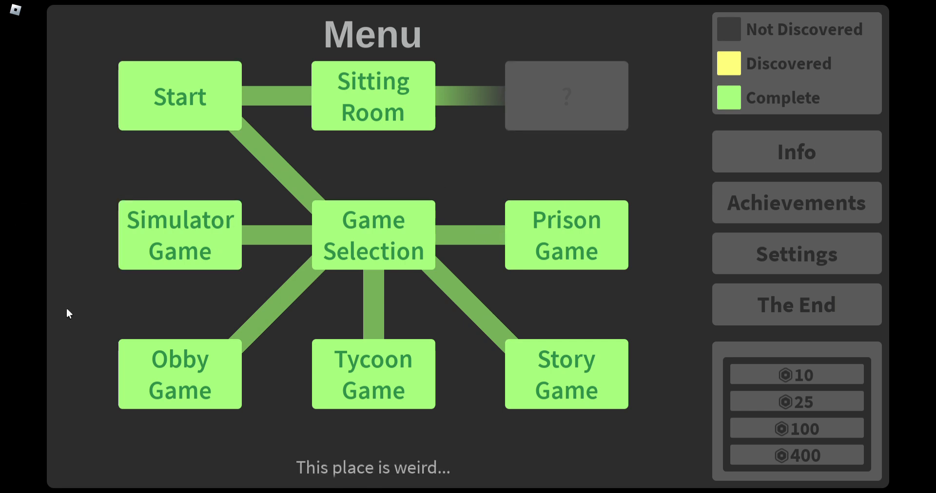
Step: Enter the grey empty level, dismiss the SimulatorTeleport error, and return to the level menu
{"action": "left_click", "coordinate": [179, 235]}
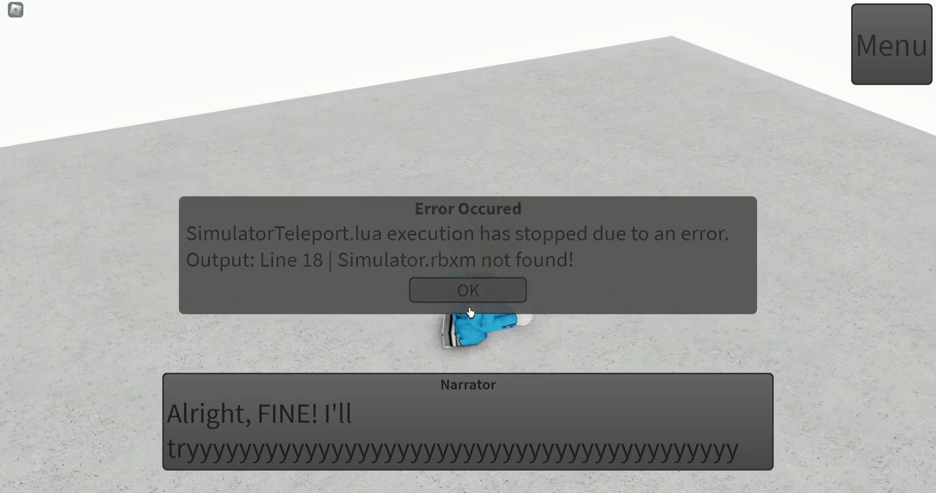
{"action": "left_click", "coordinate": [467, 291]}
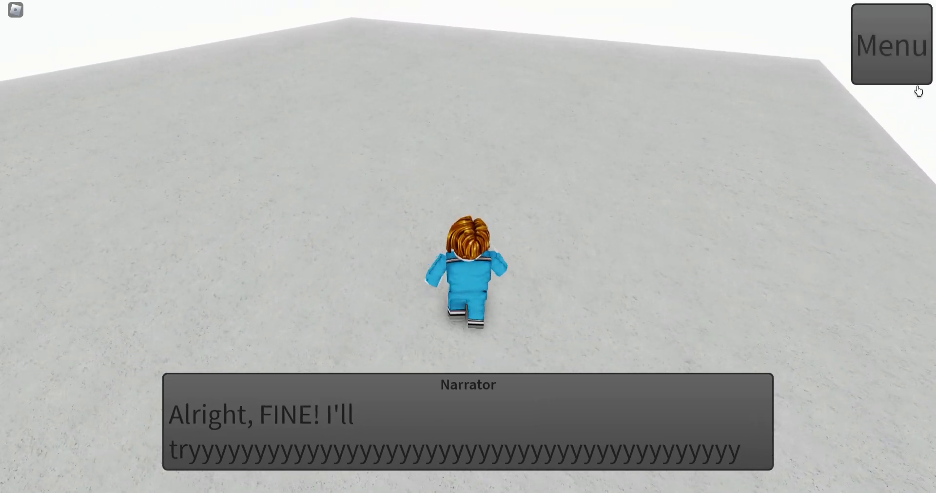
{"action": "left_click", "coordinate": [889, 44]}
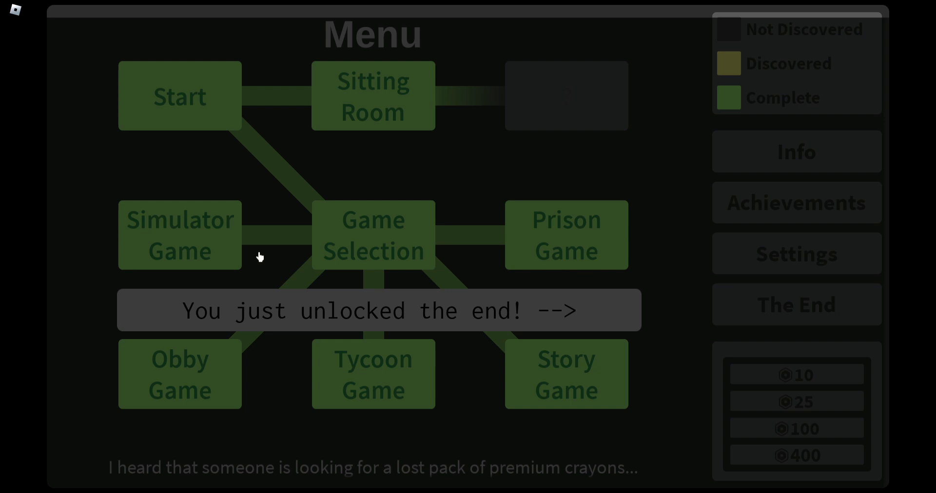
{"action": "mouse_move", "coordinate": [659, 377]}
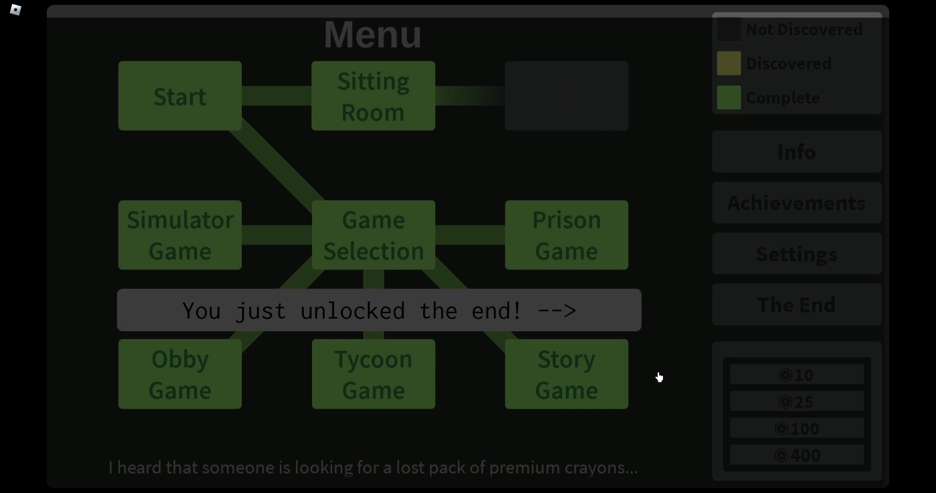
Step: Open the newly unlocked The End page and start The End scene
{"action": "left_click", "coordinate": [796, 304]}
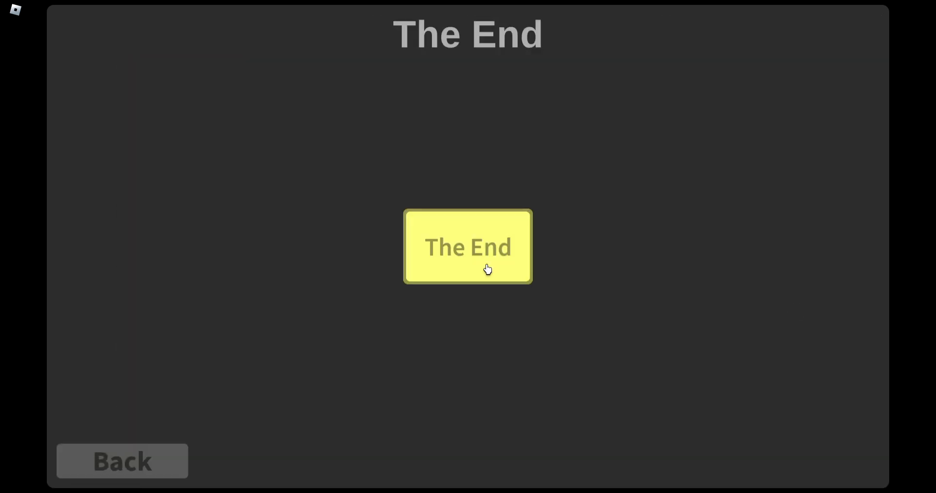
{"action": "left_click", "coordinate": [468, 247]}
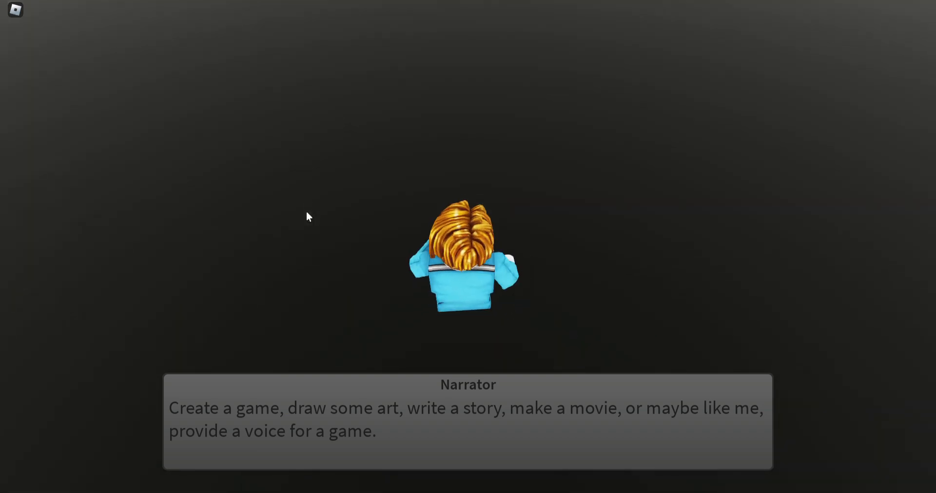
Step: Advance the Narrator's ending monologue to the line about doing something you enjoy
{"action": "left_click", "coordinate": [467, 407]}
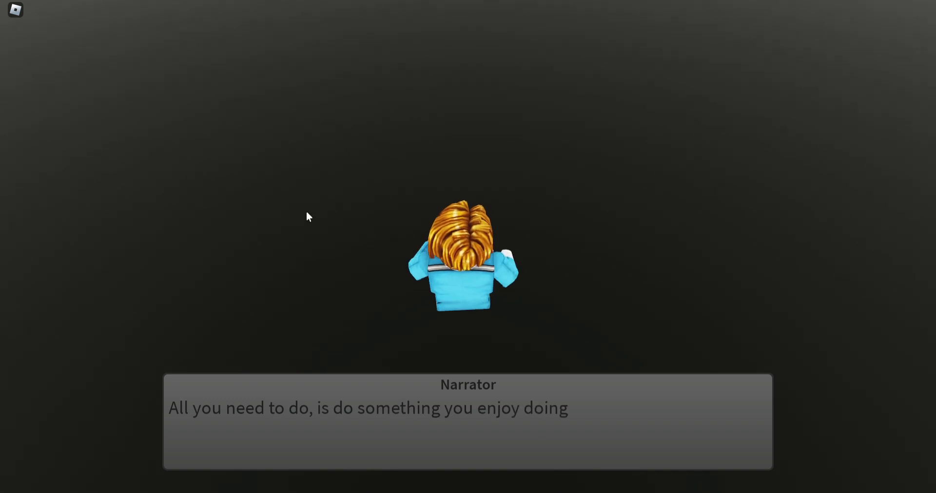